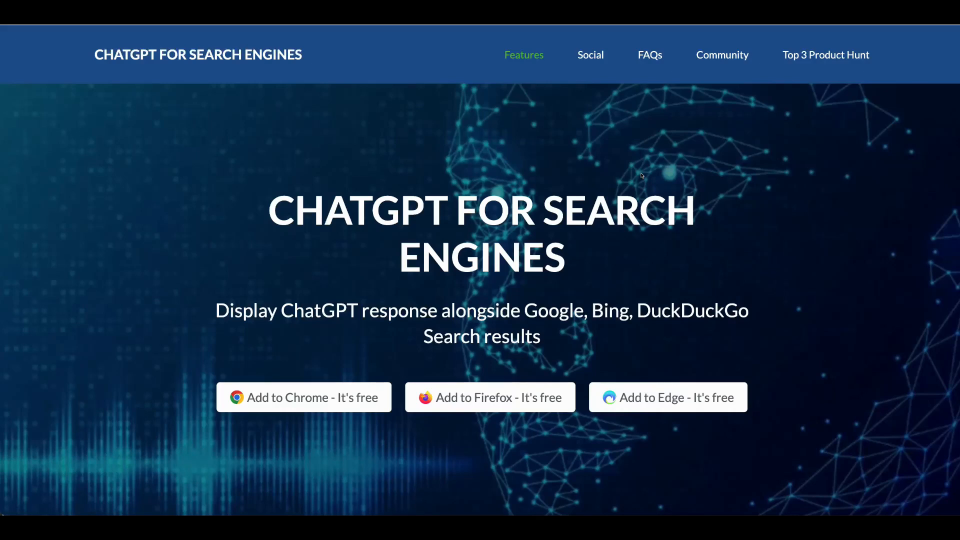
{"action": "mouse_move", "coordinate": [632, 171]}
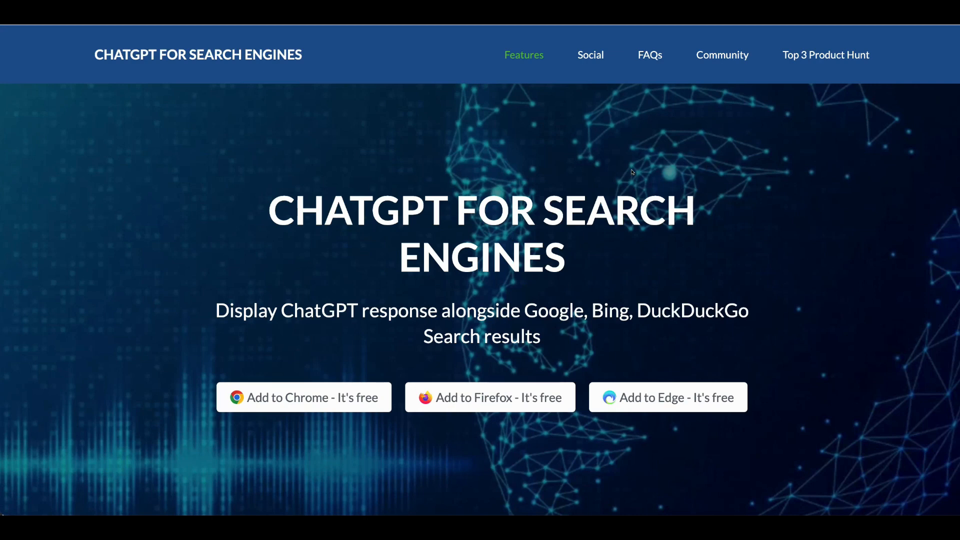
{"action": "mouse_move", "coordinate": [559, 239]}
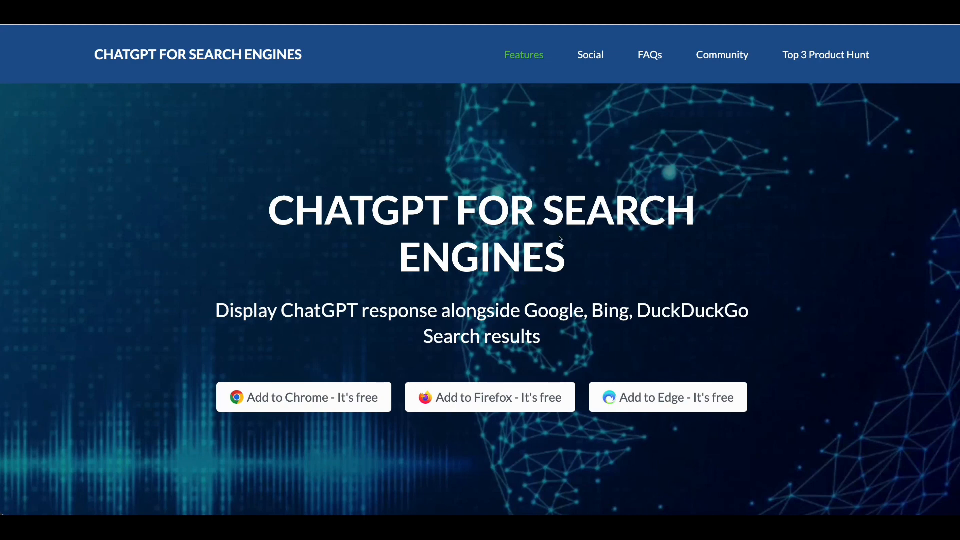
{"action": "mouse_move", "coordinate": [312, 239]}
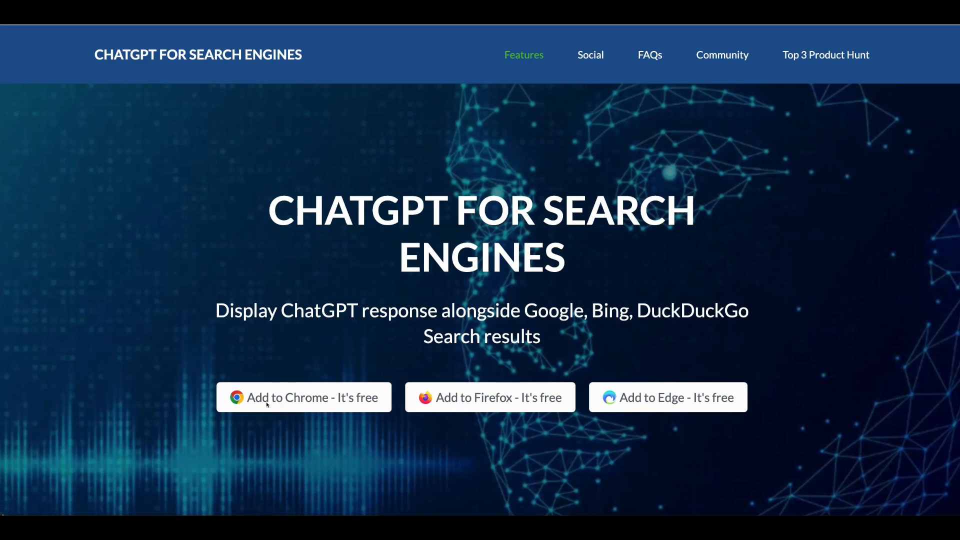
{"action": "mouse_move", "coordinate": [206, 40]}
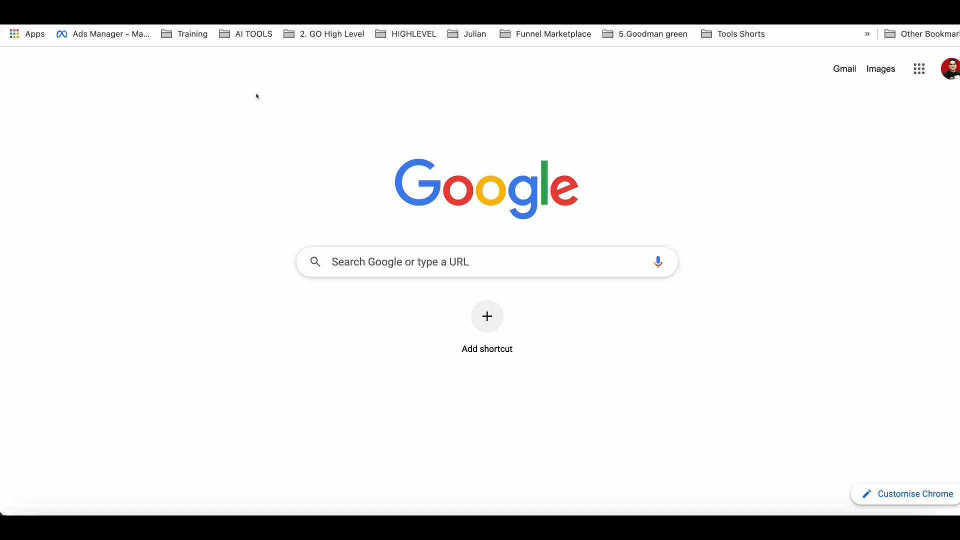
Search Google for "write a code php for chatbot".
{"action": "type", "text": "write a code php for chatbot"}
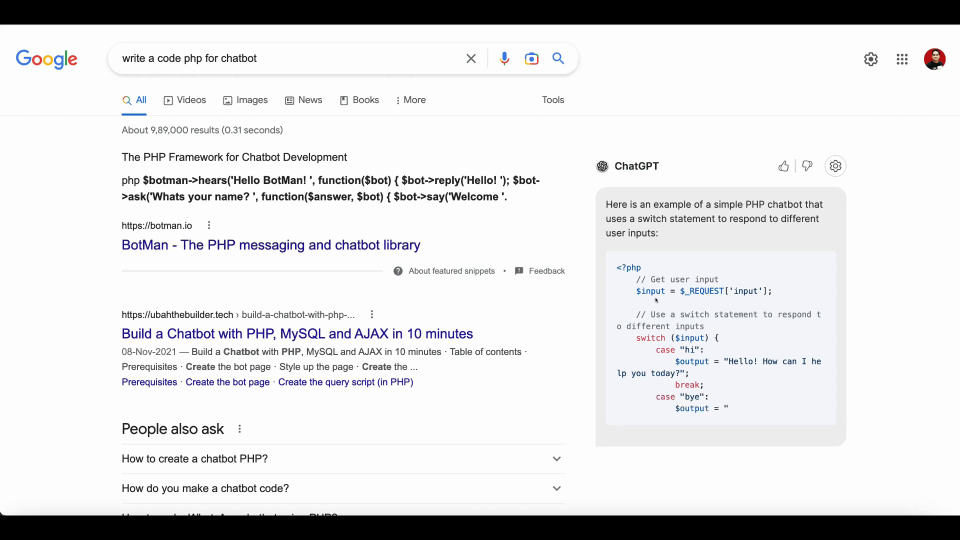
{"action": "scroll", "scroll_direction": "down", "scroll_amount": 3}
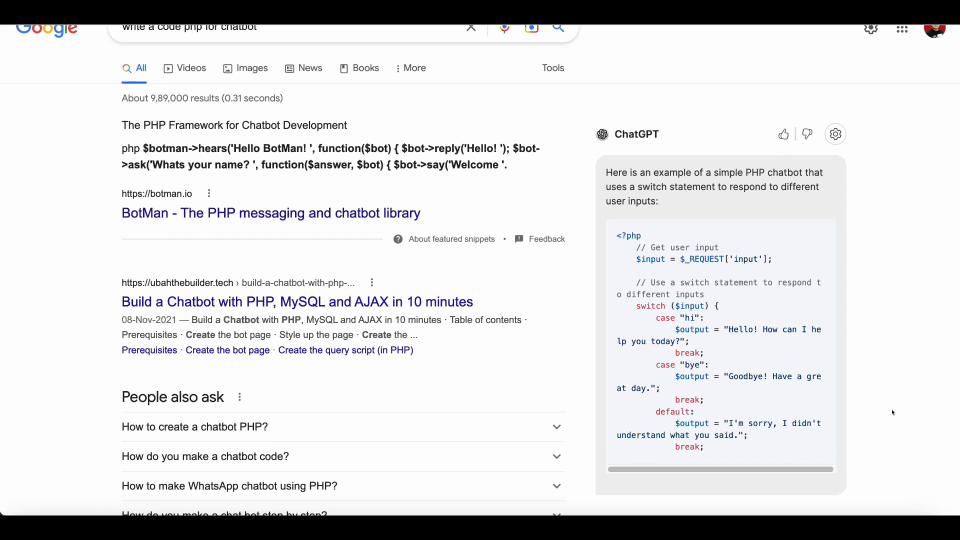
{"action": "scroll", "scroll_direction": "down", "scroll_amount": 3}
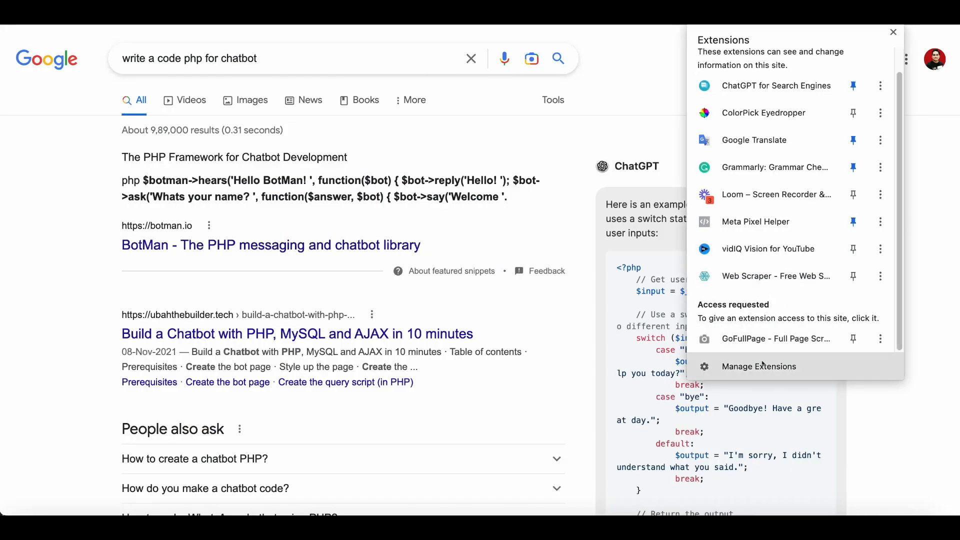
Go to Manage Extensions from the toolbar Extensions menu.
{"action": "left_click", "coordinate": [758, 366]}
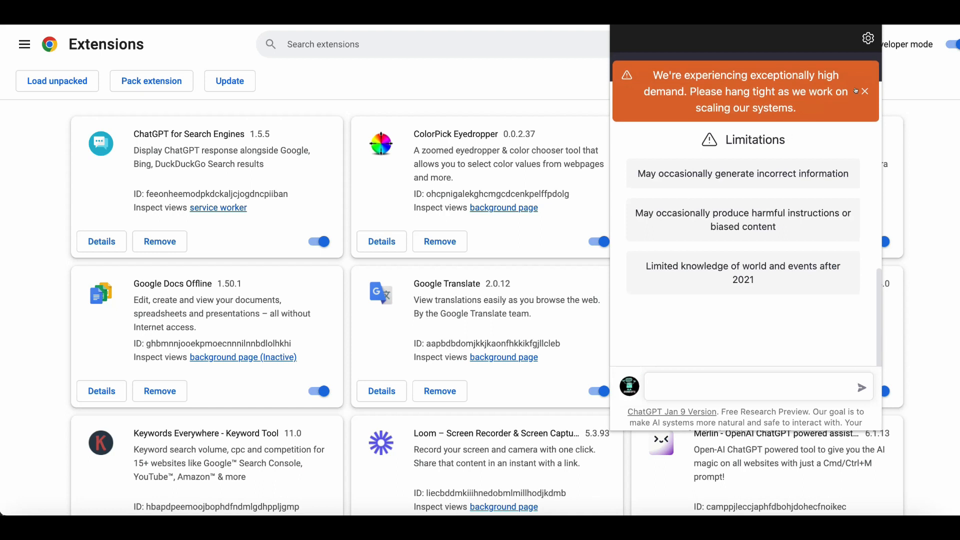
Close the orange high-demand banner in the ChatGPT for Search Engines popup.
{"action": "left_click", "coordinate": [864, 91]}
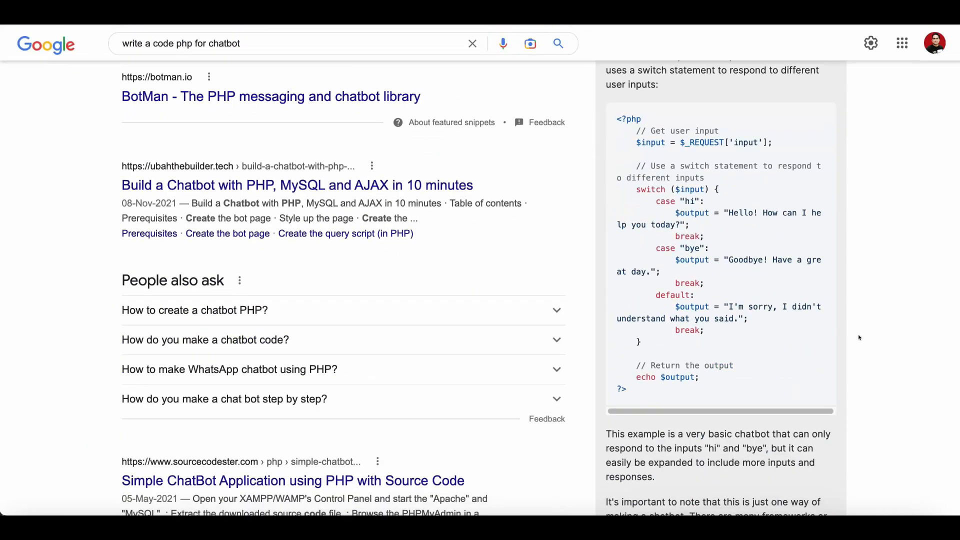
{"action": "scroll", "scroll_direction": "up", "scroll_amount": 3}
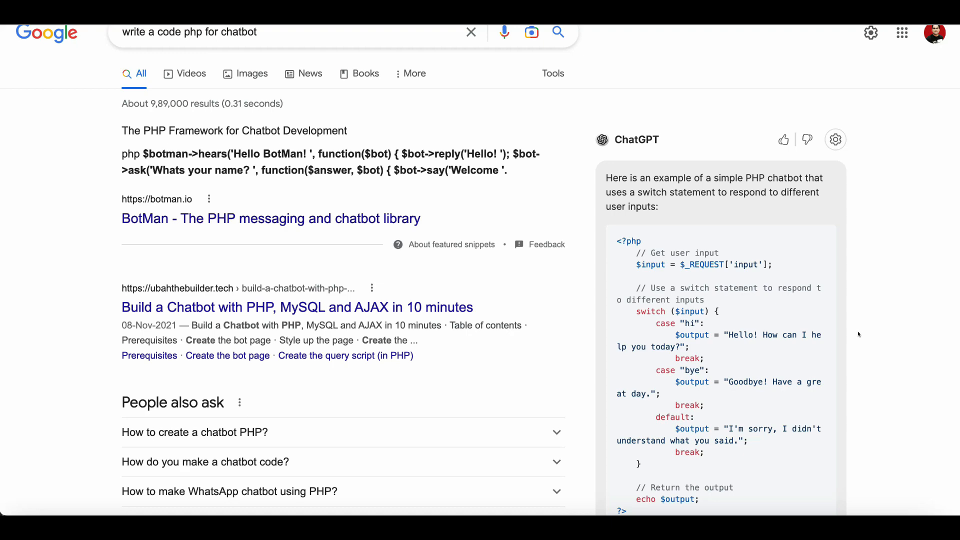
{"action": "scroll", "scroll_direction": "down", "scroll_amount": 3}
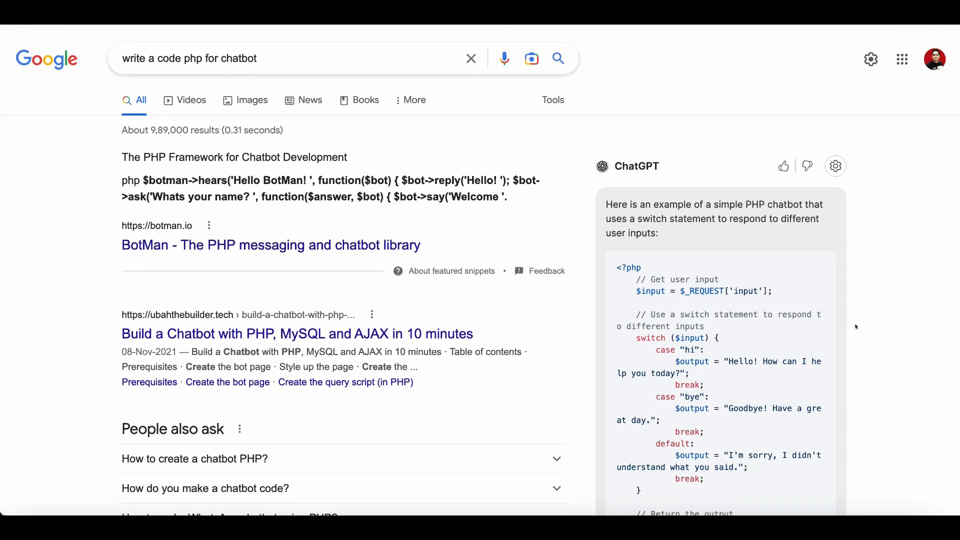
{"action": "scroll", "scroll_direction": "down", "scroll_amount": 3}
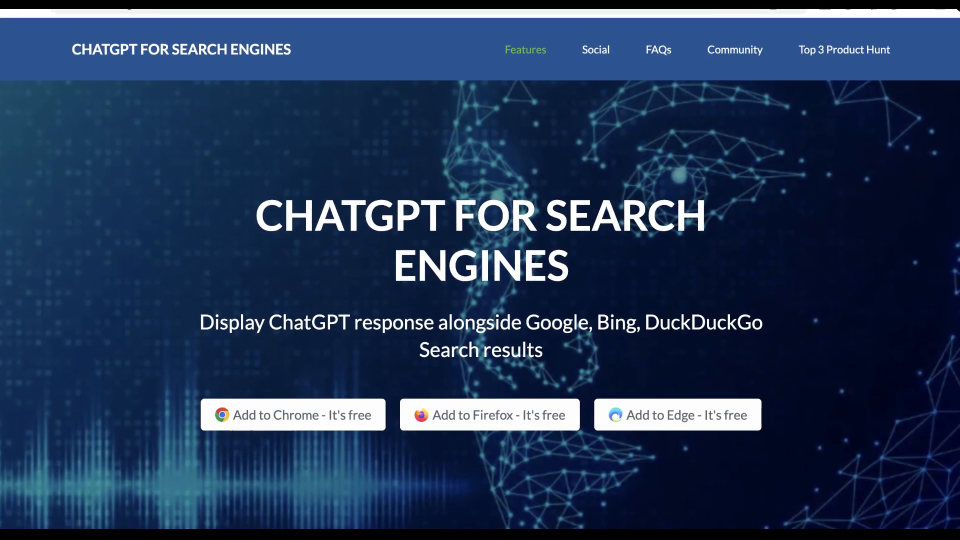
Scroll up and back down the ChatGPT for Search Engines landing page.
{"action": "scroll", "scroll_direction": "up", "scroll_amount": 3}
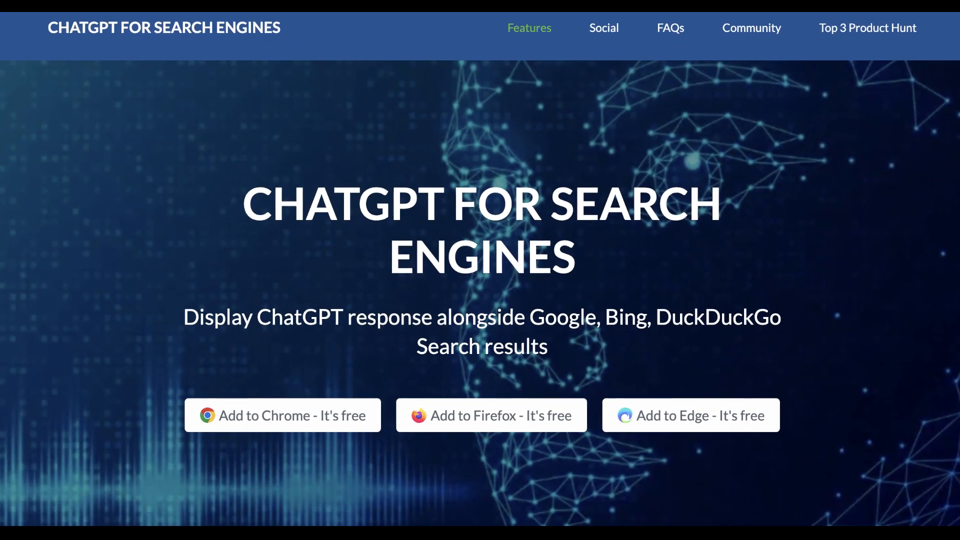
{"action": "scroll", "scroll_direction": "down", "scroll_amount": 3}
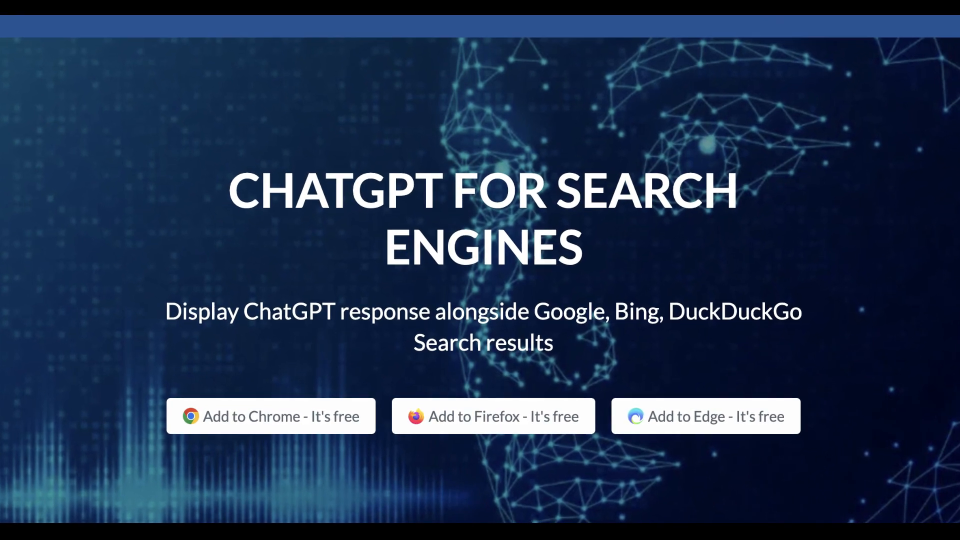